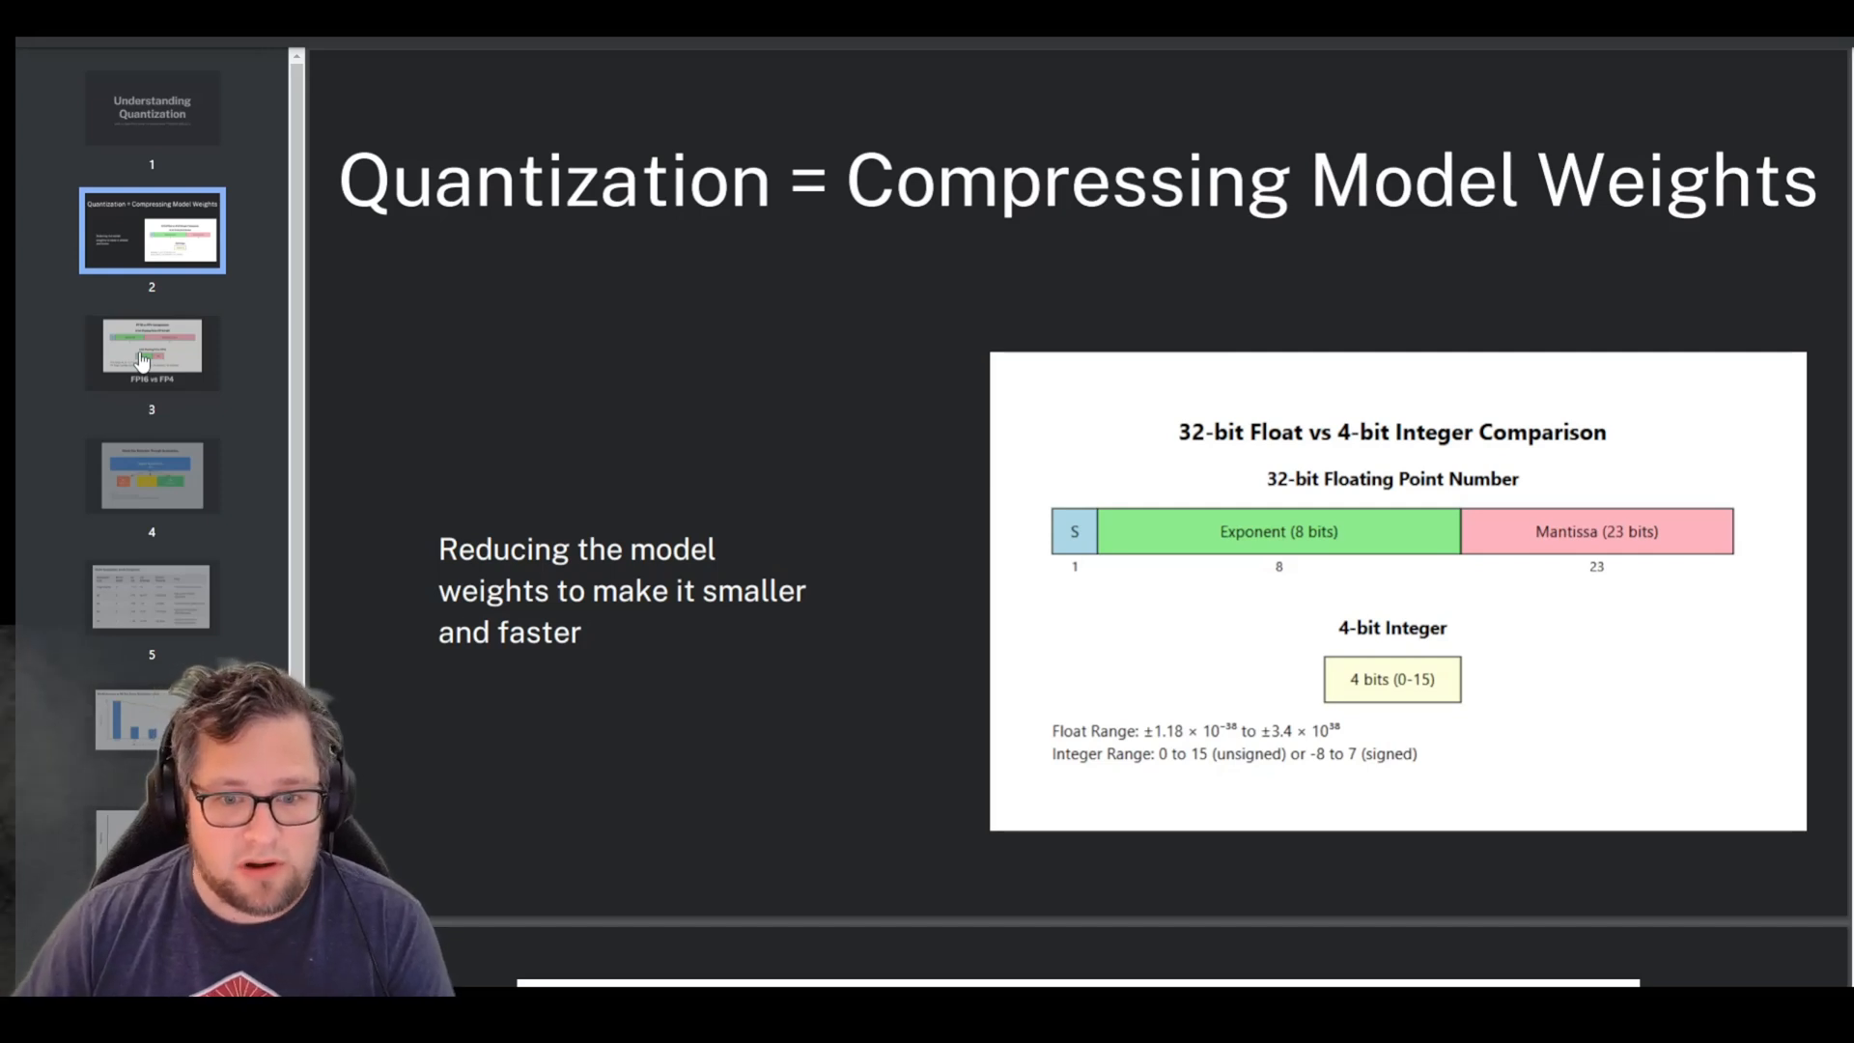
mouse_move(134, 402)
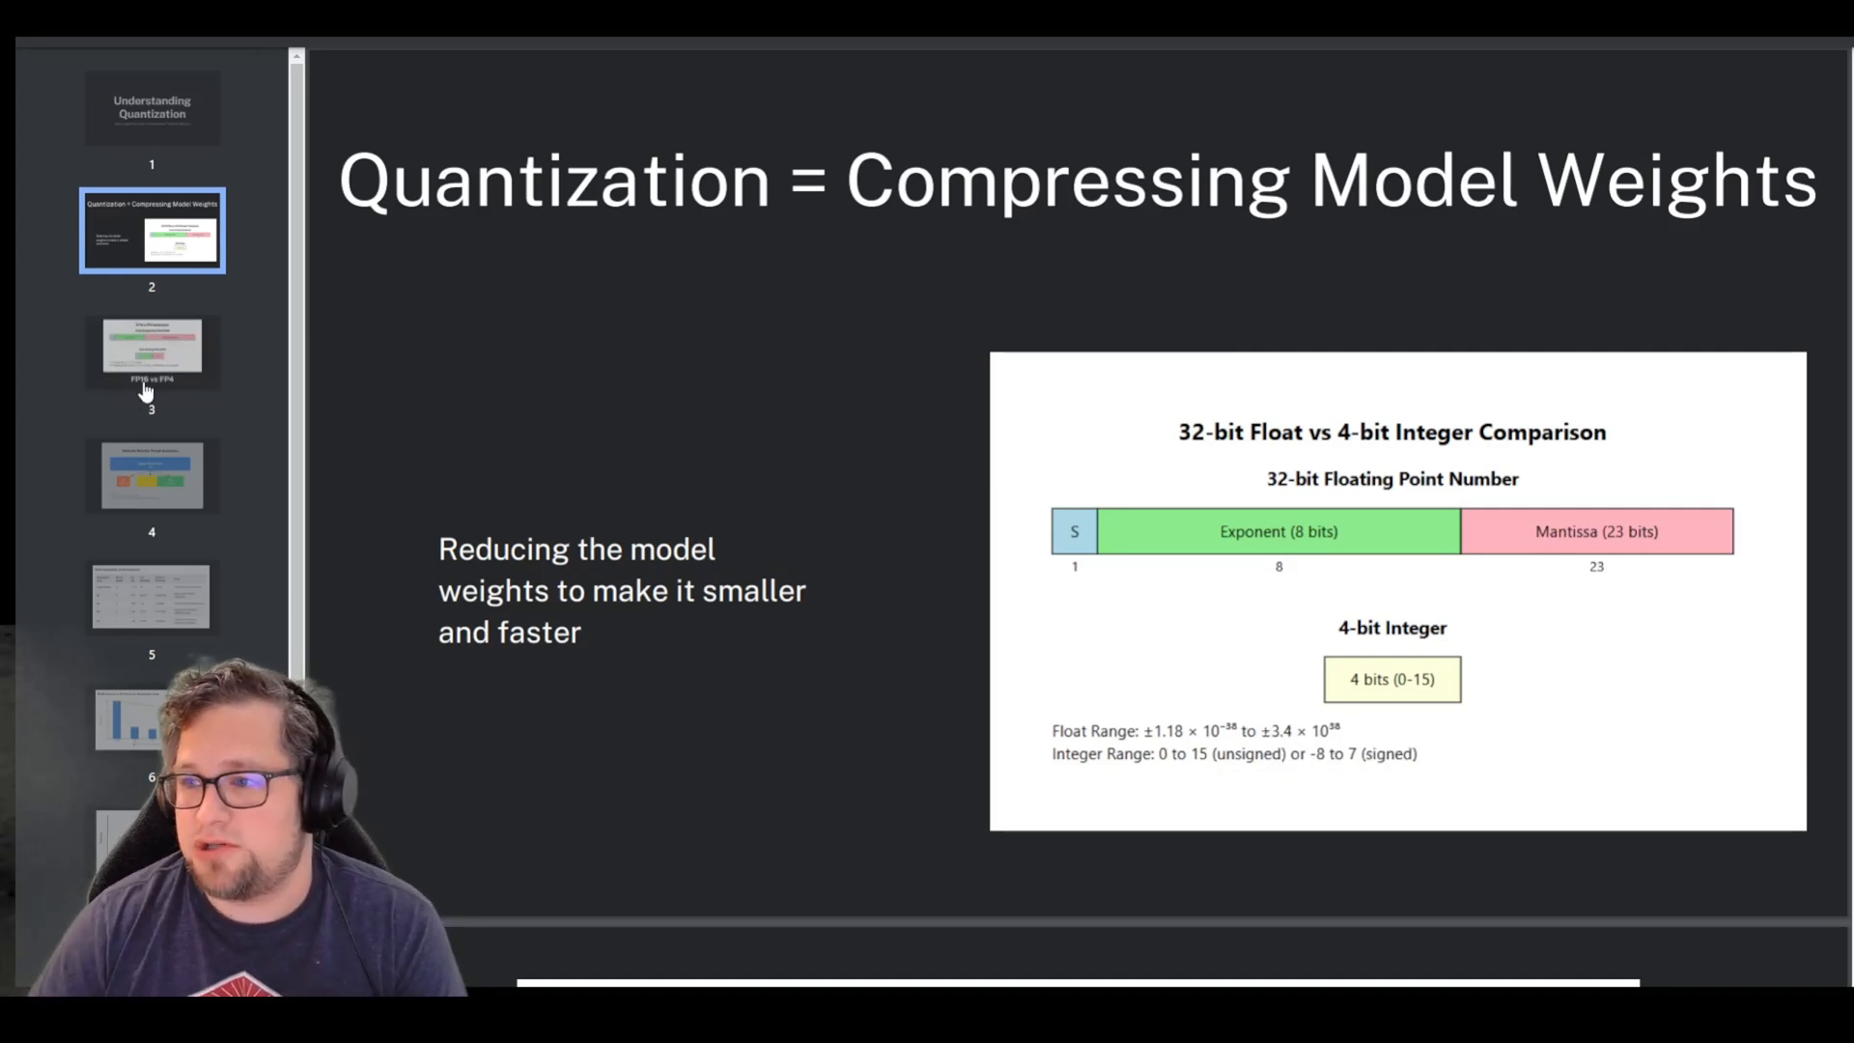
- Show slide 3, comparing the FP16 and FP4 floating-point formats and their ranges
click(151, 353)
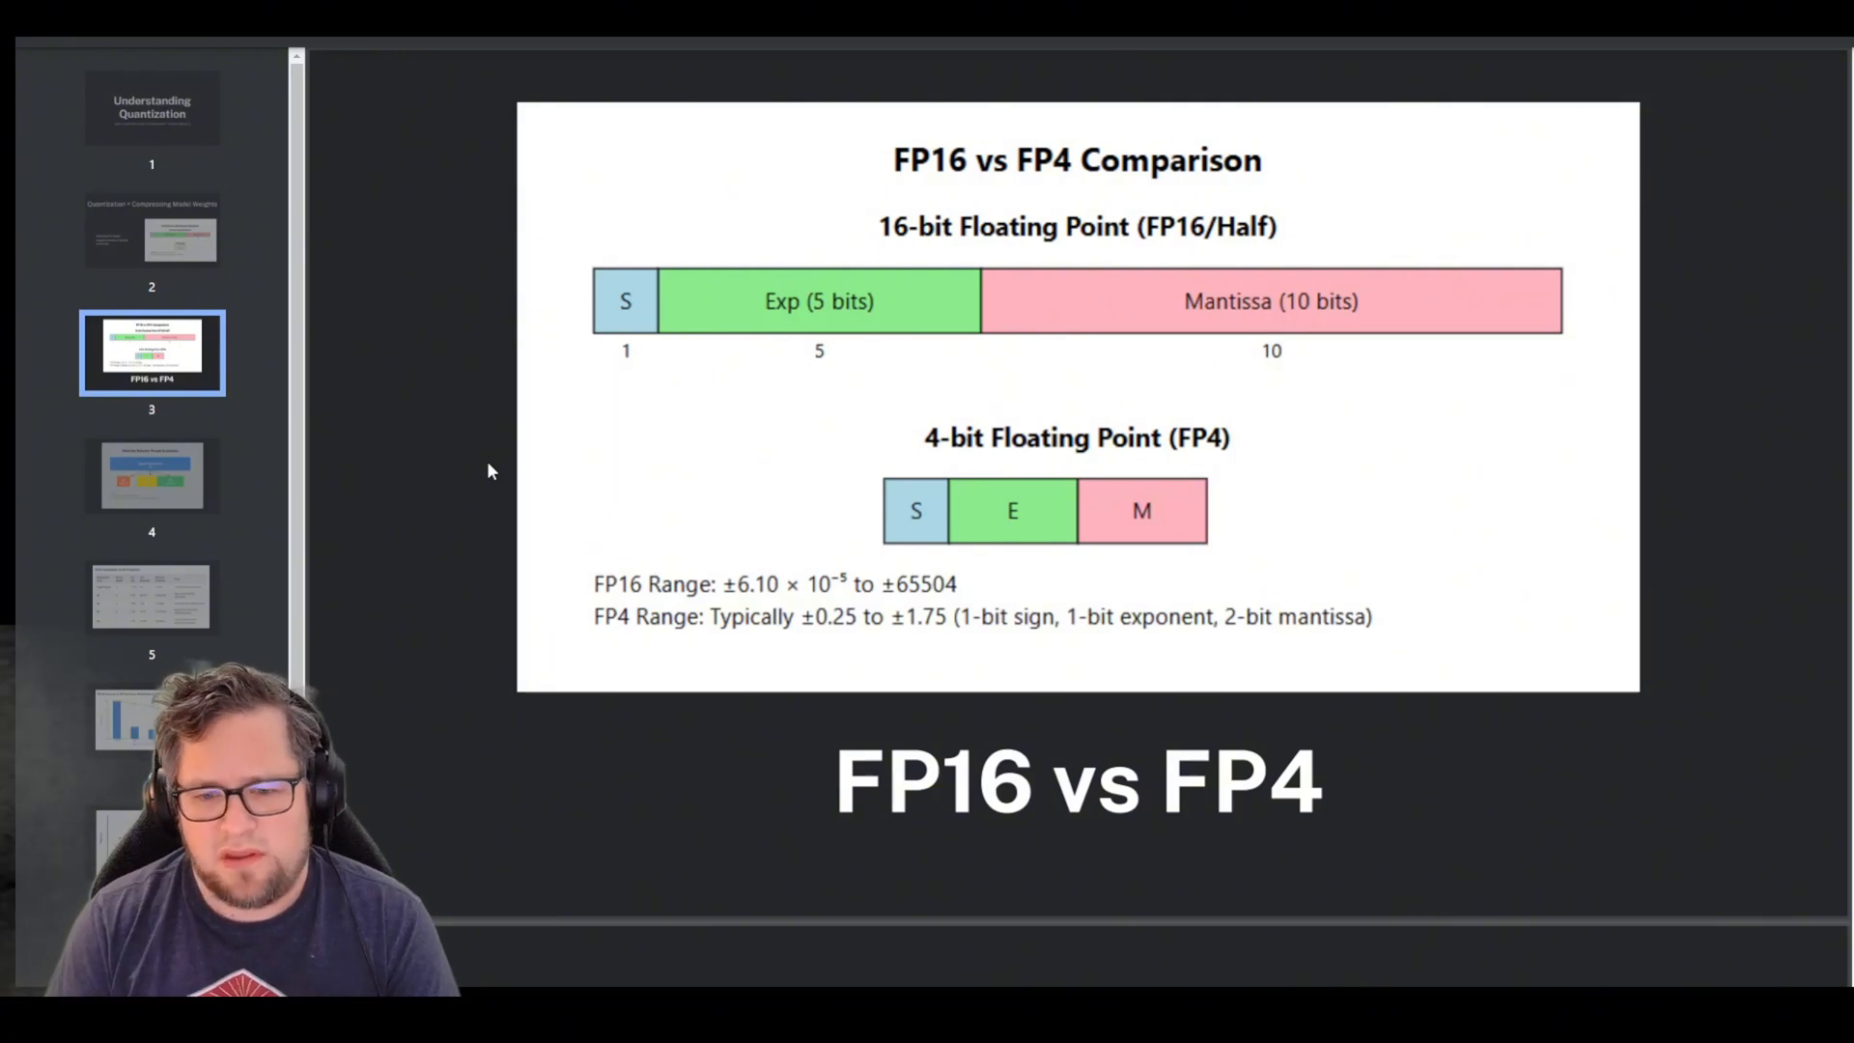
- Show slide 4, where a 16GB FP16 model shrinks to Q2, Q3 and Q4 sizes
click(152, 474)
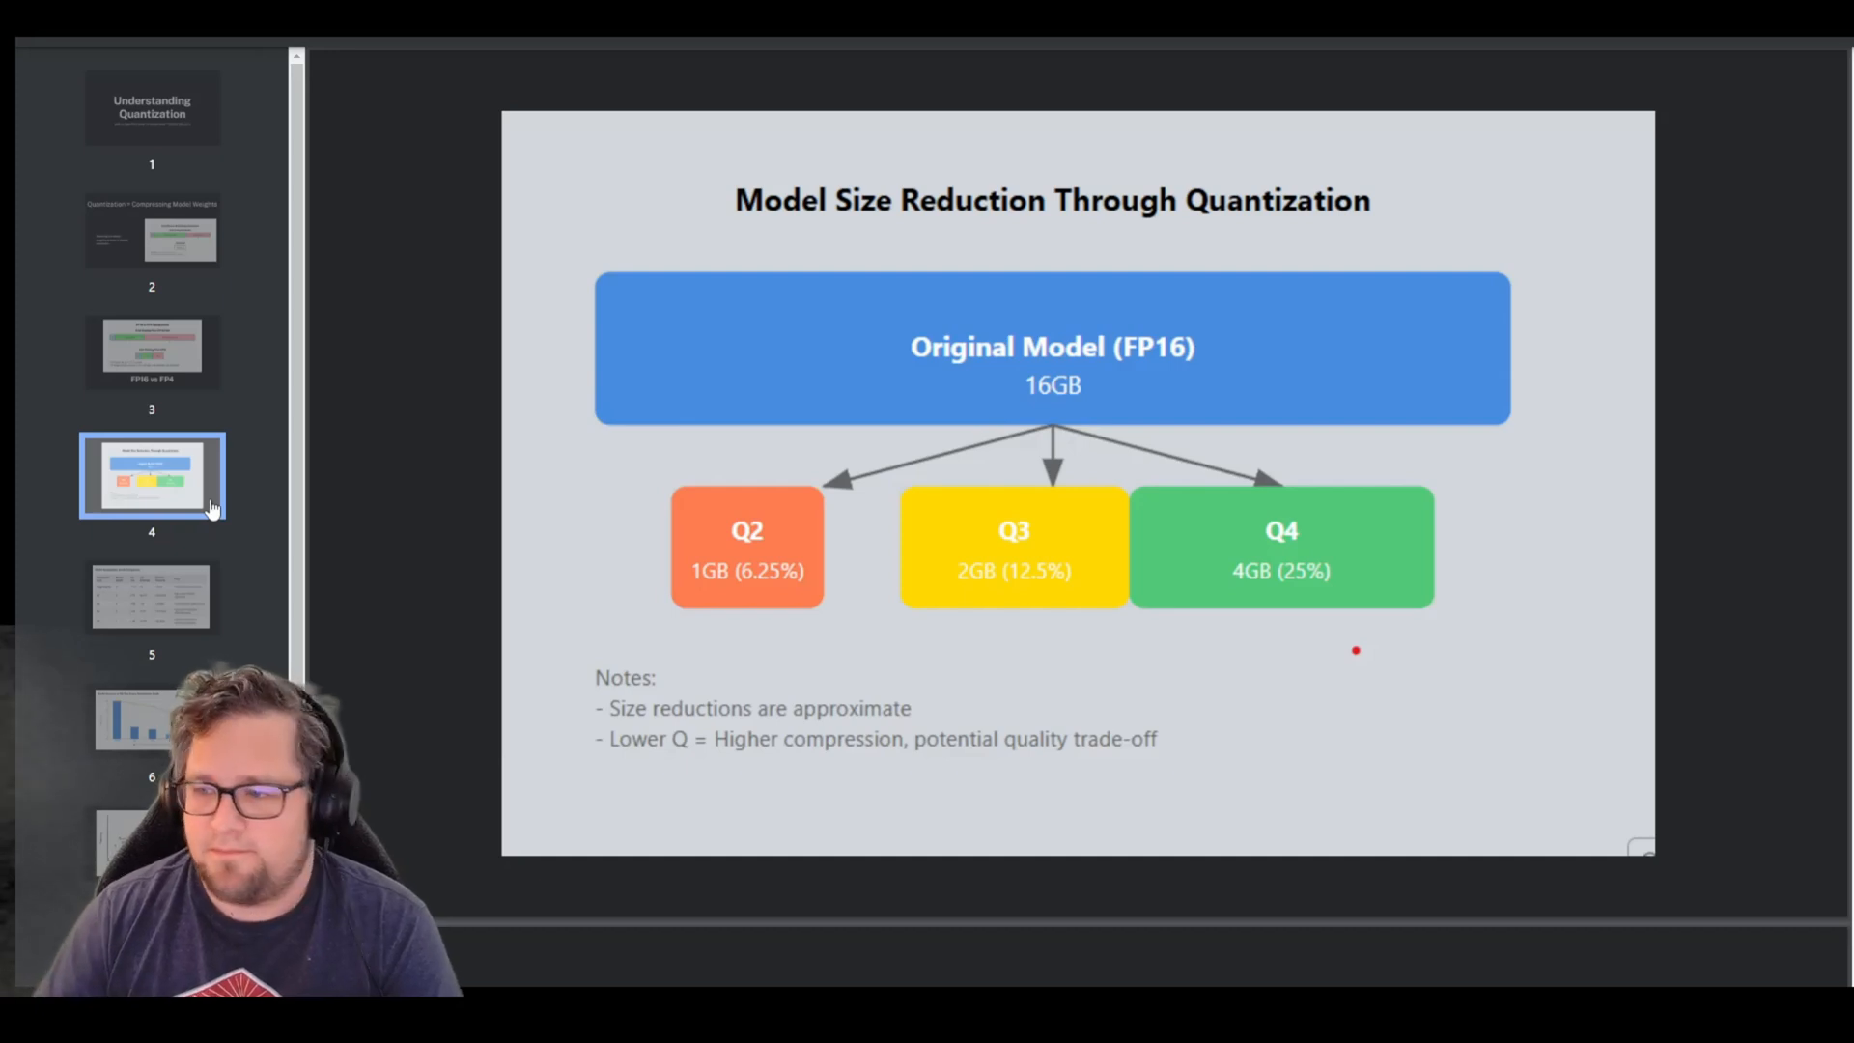
- Show slide 5's table of FP16, Q5, Q4, Q3 and Q2 bits, sizes and reductions
click(151, 595)
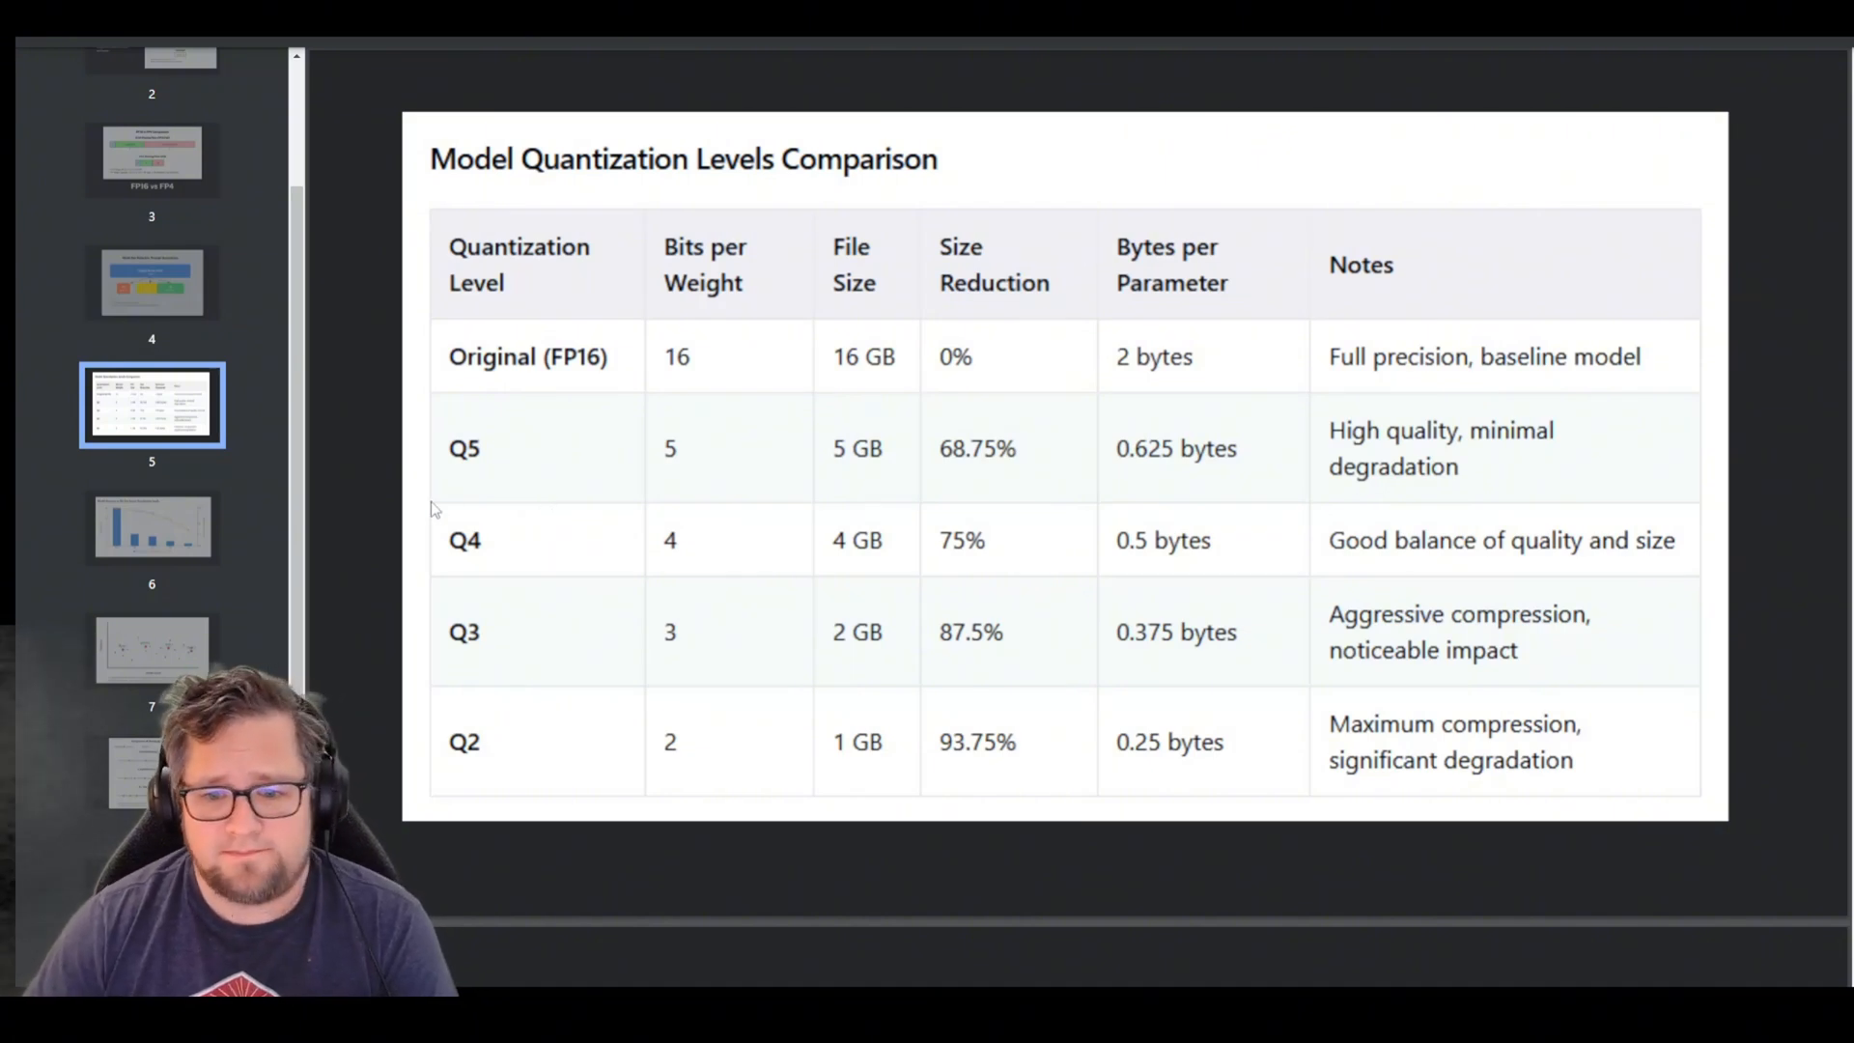
- Show slide 6's chart of file size versus relative accuracy from FP16 to Q2
click(152, 527)
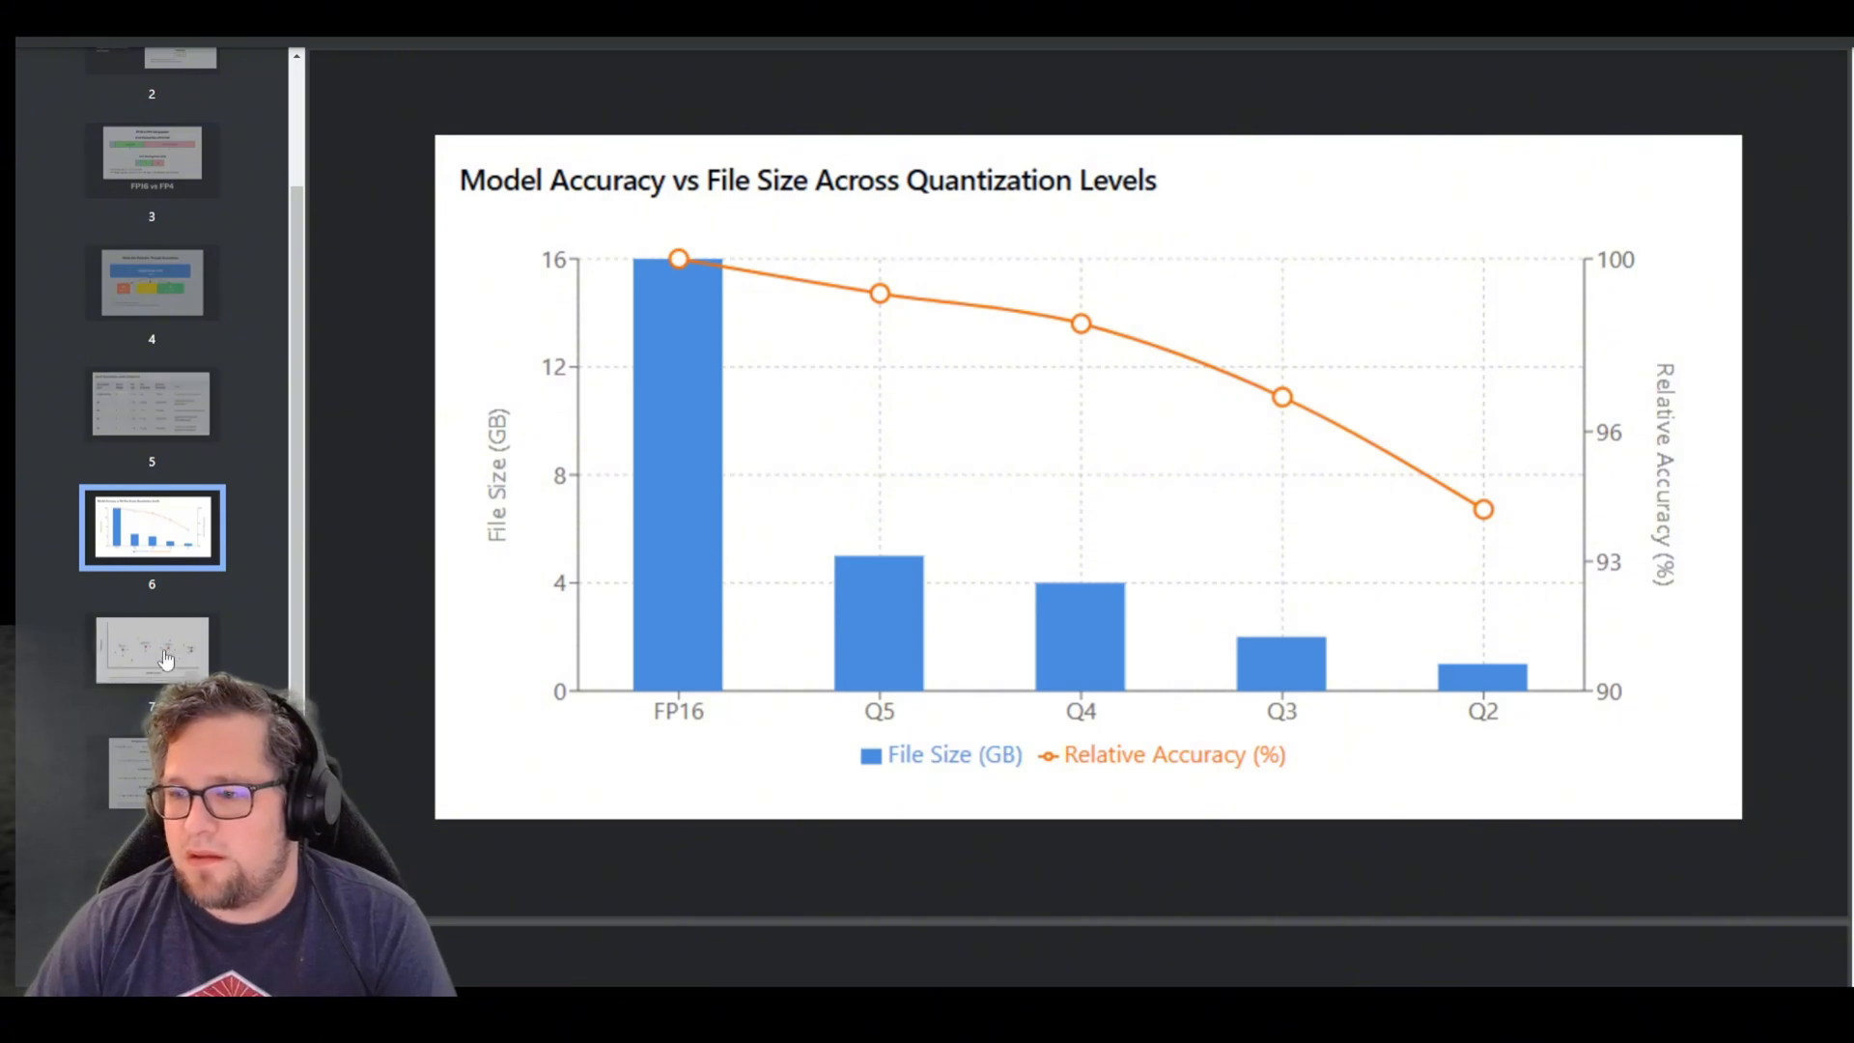
- Show slide 8, comparing clustering group sizes of 4, 8 and 16 clusters
click(152, 648)
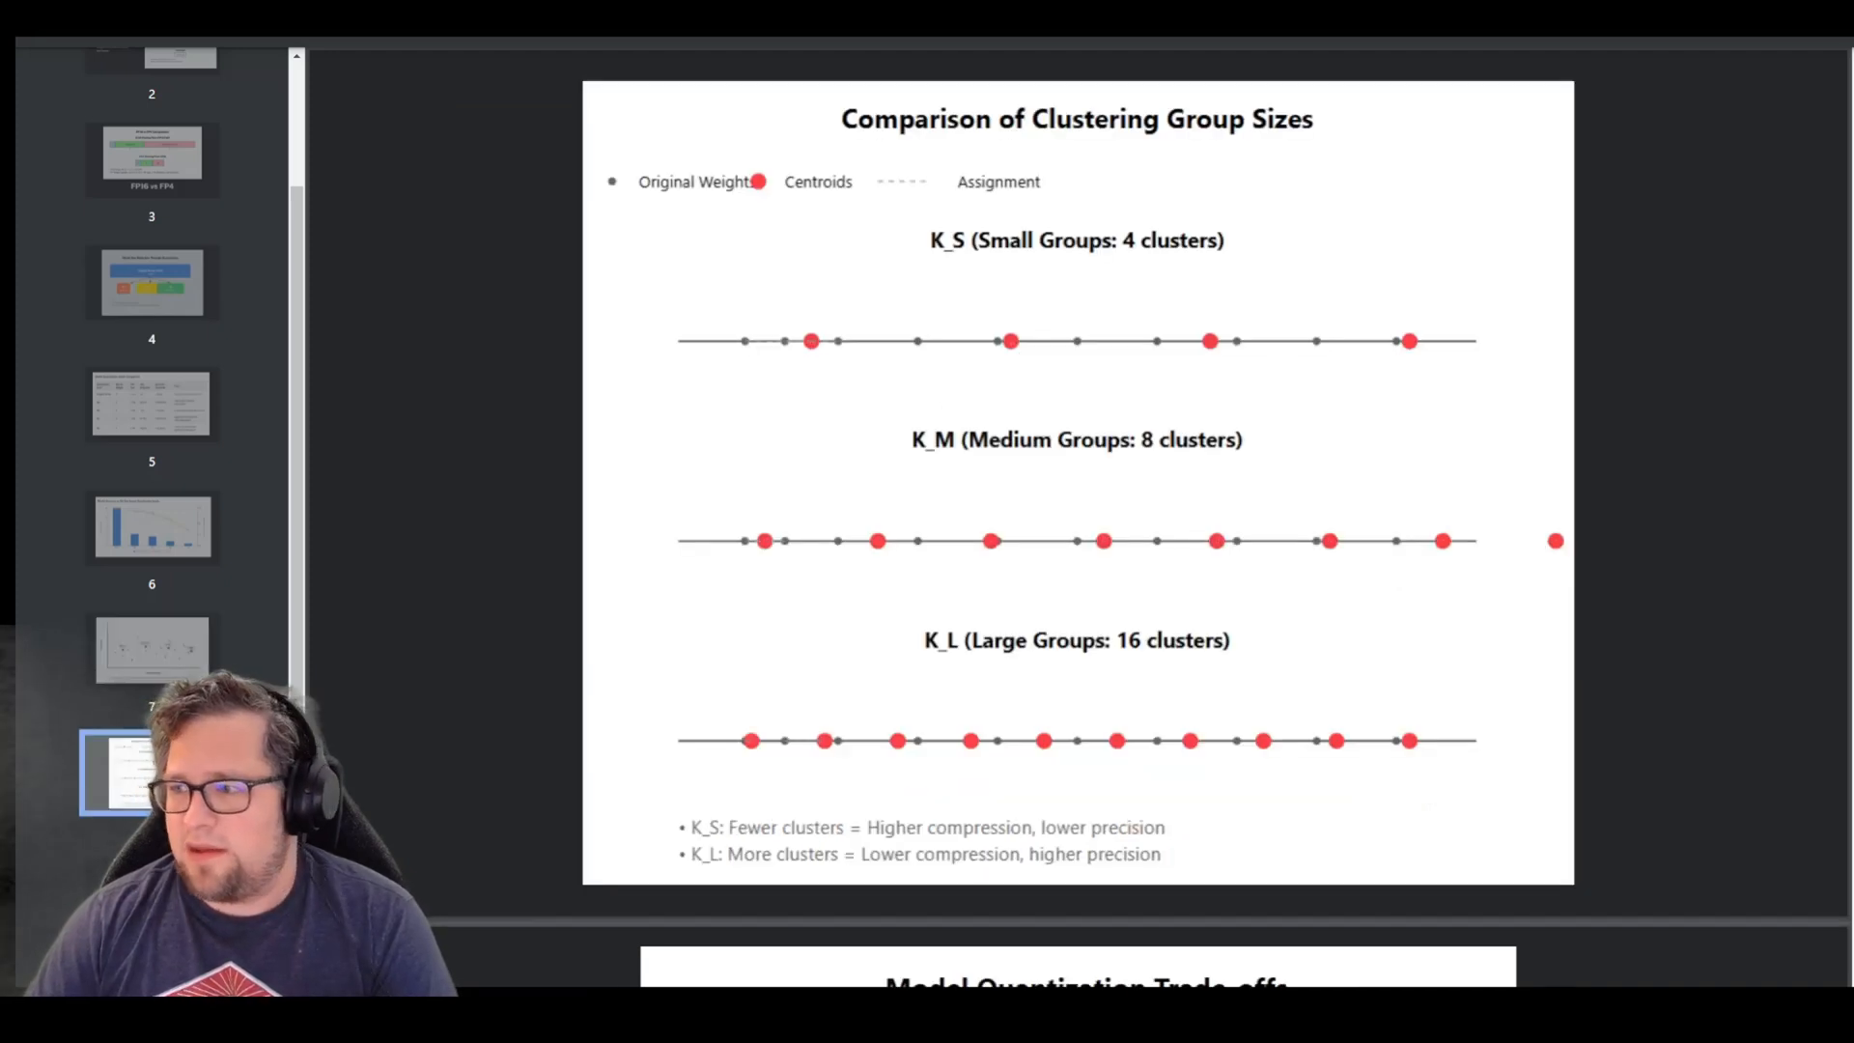
mouse_move(133, 748)
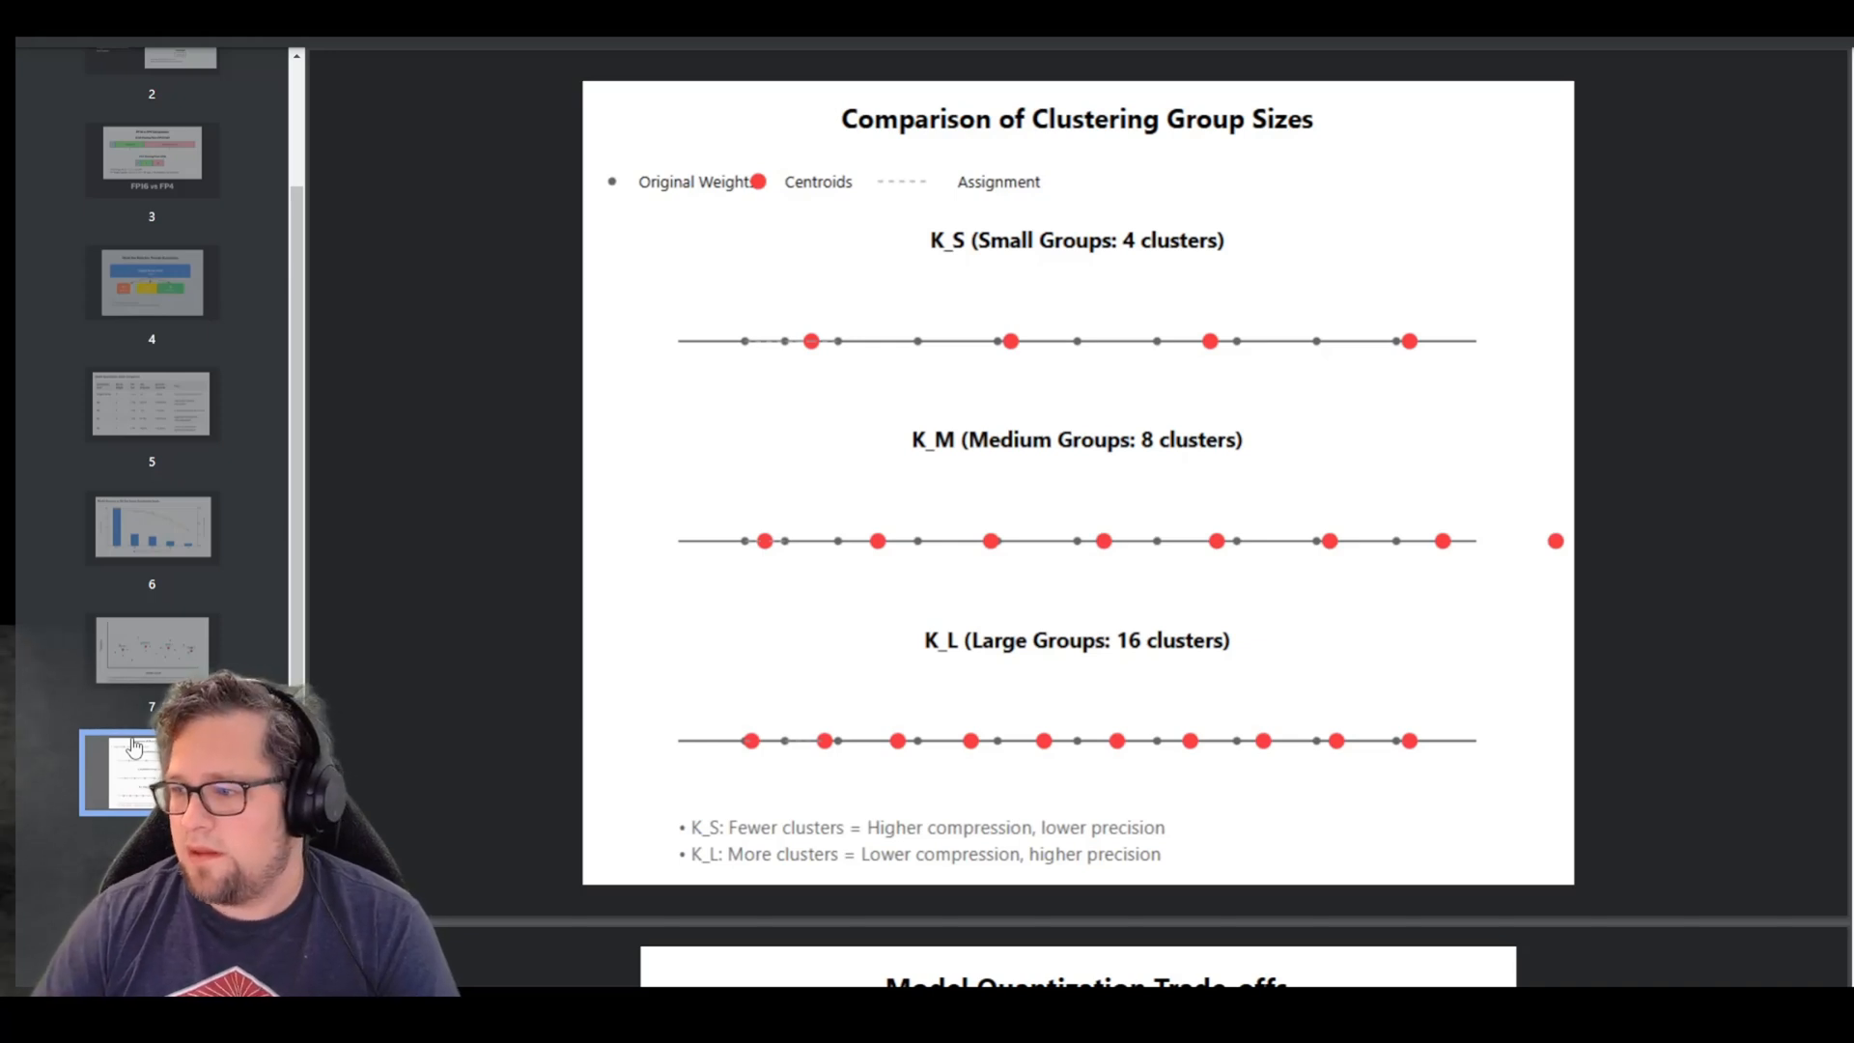
click(133, 773)
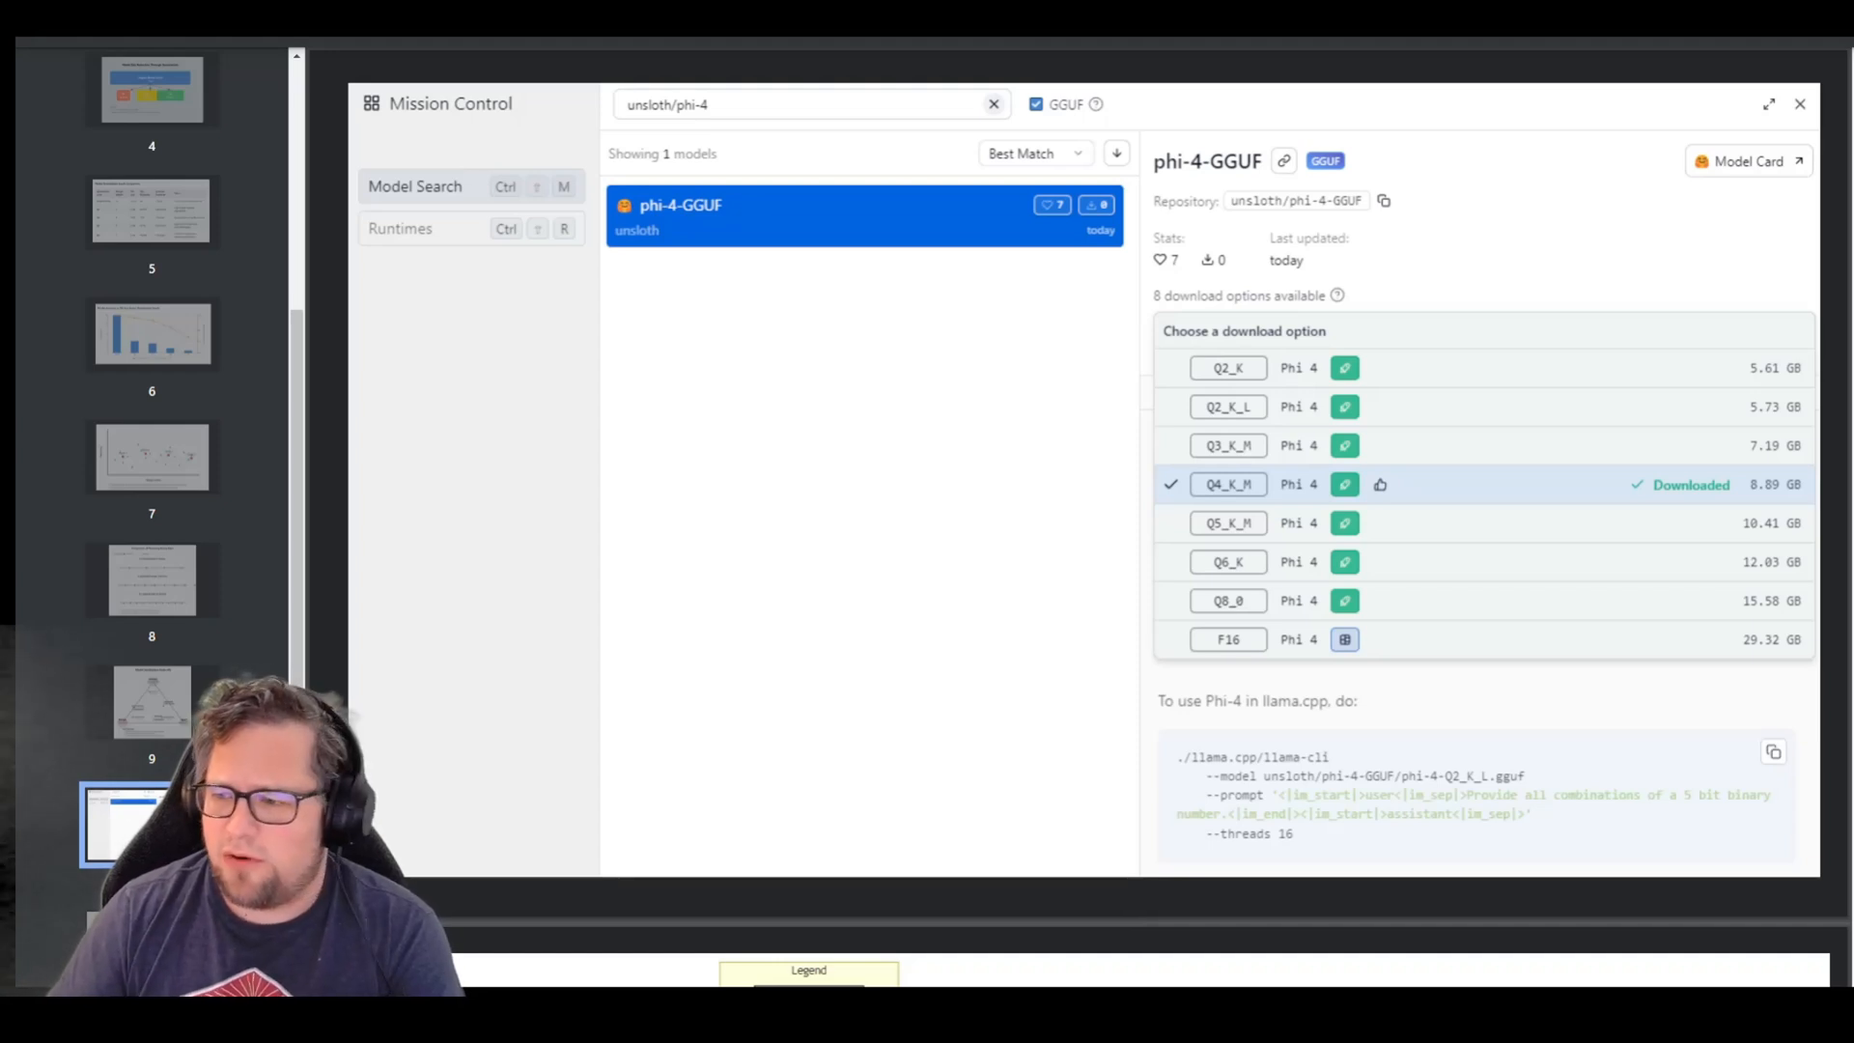
mouse_move(858, 649)
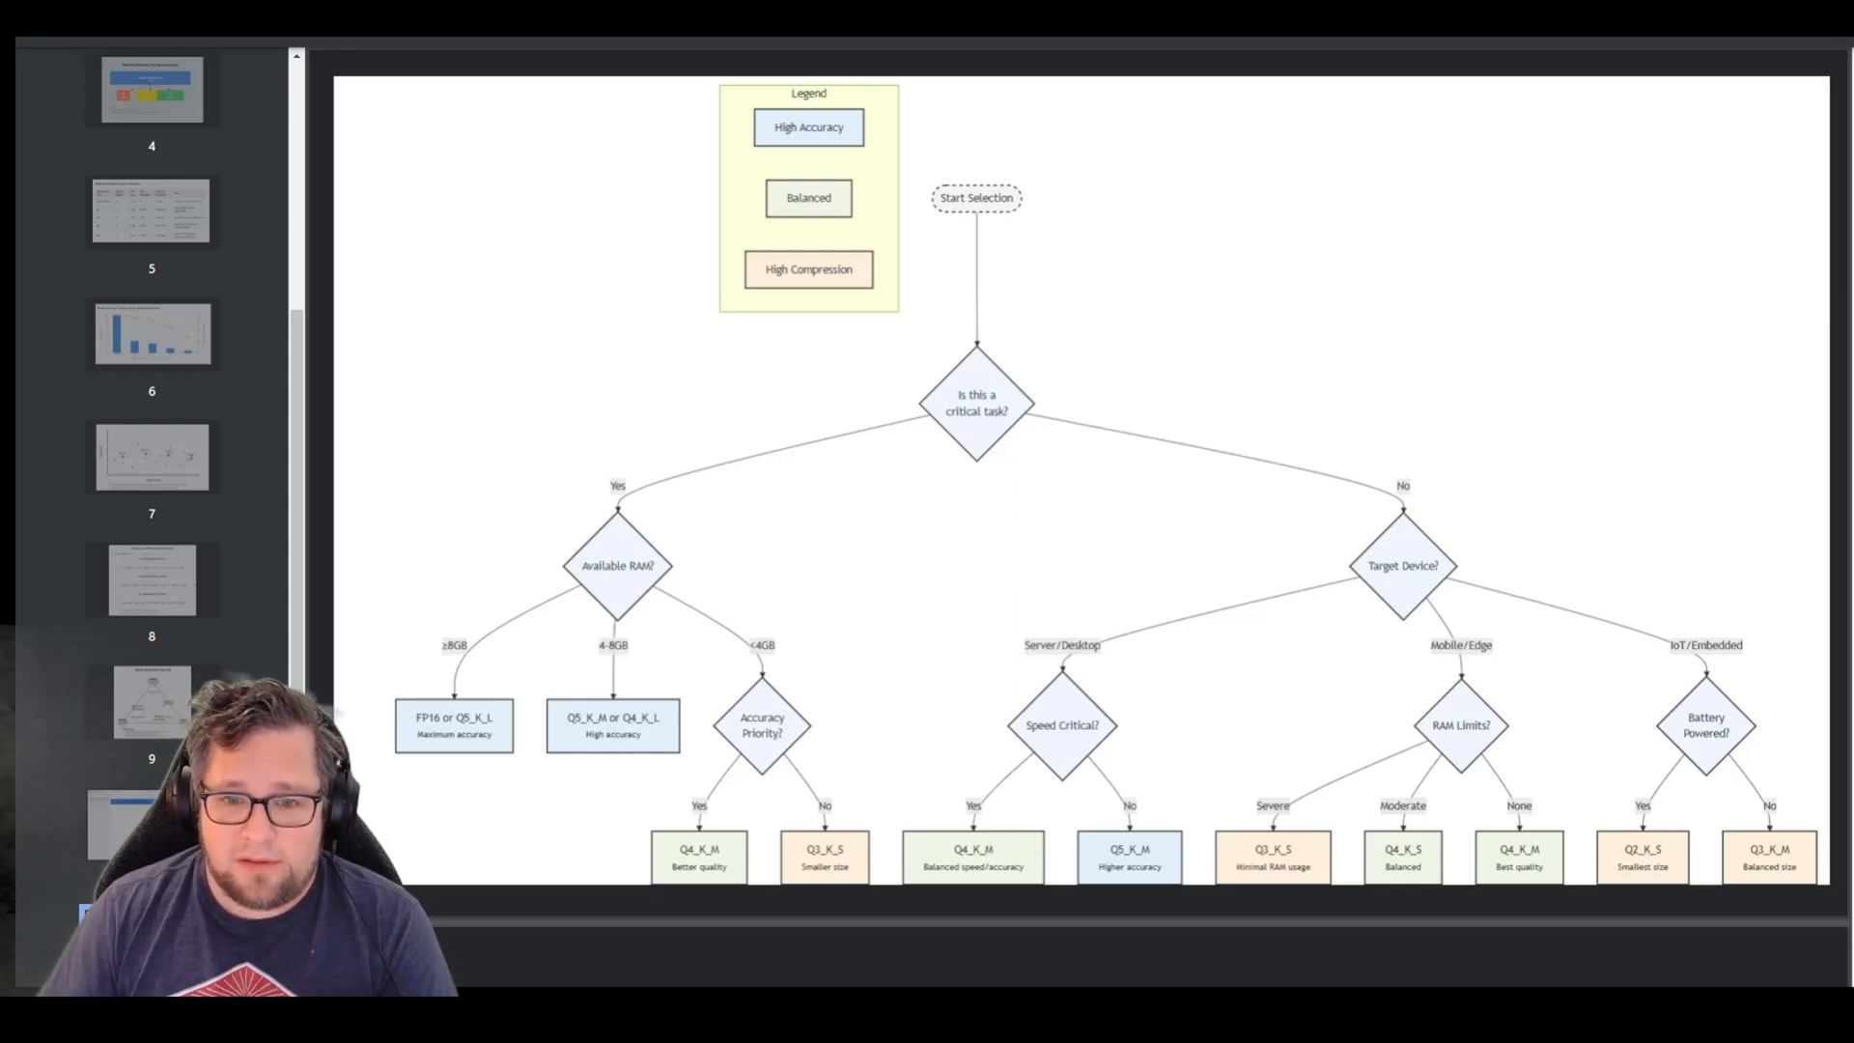
- Scroll the slide thumbnail panel down toward the quantization decision-tree slide
scroll(down, 3)
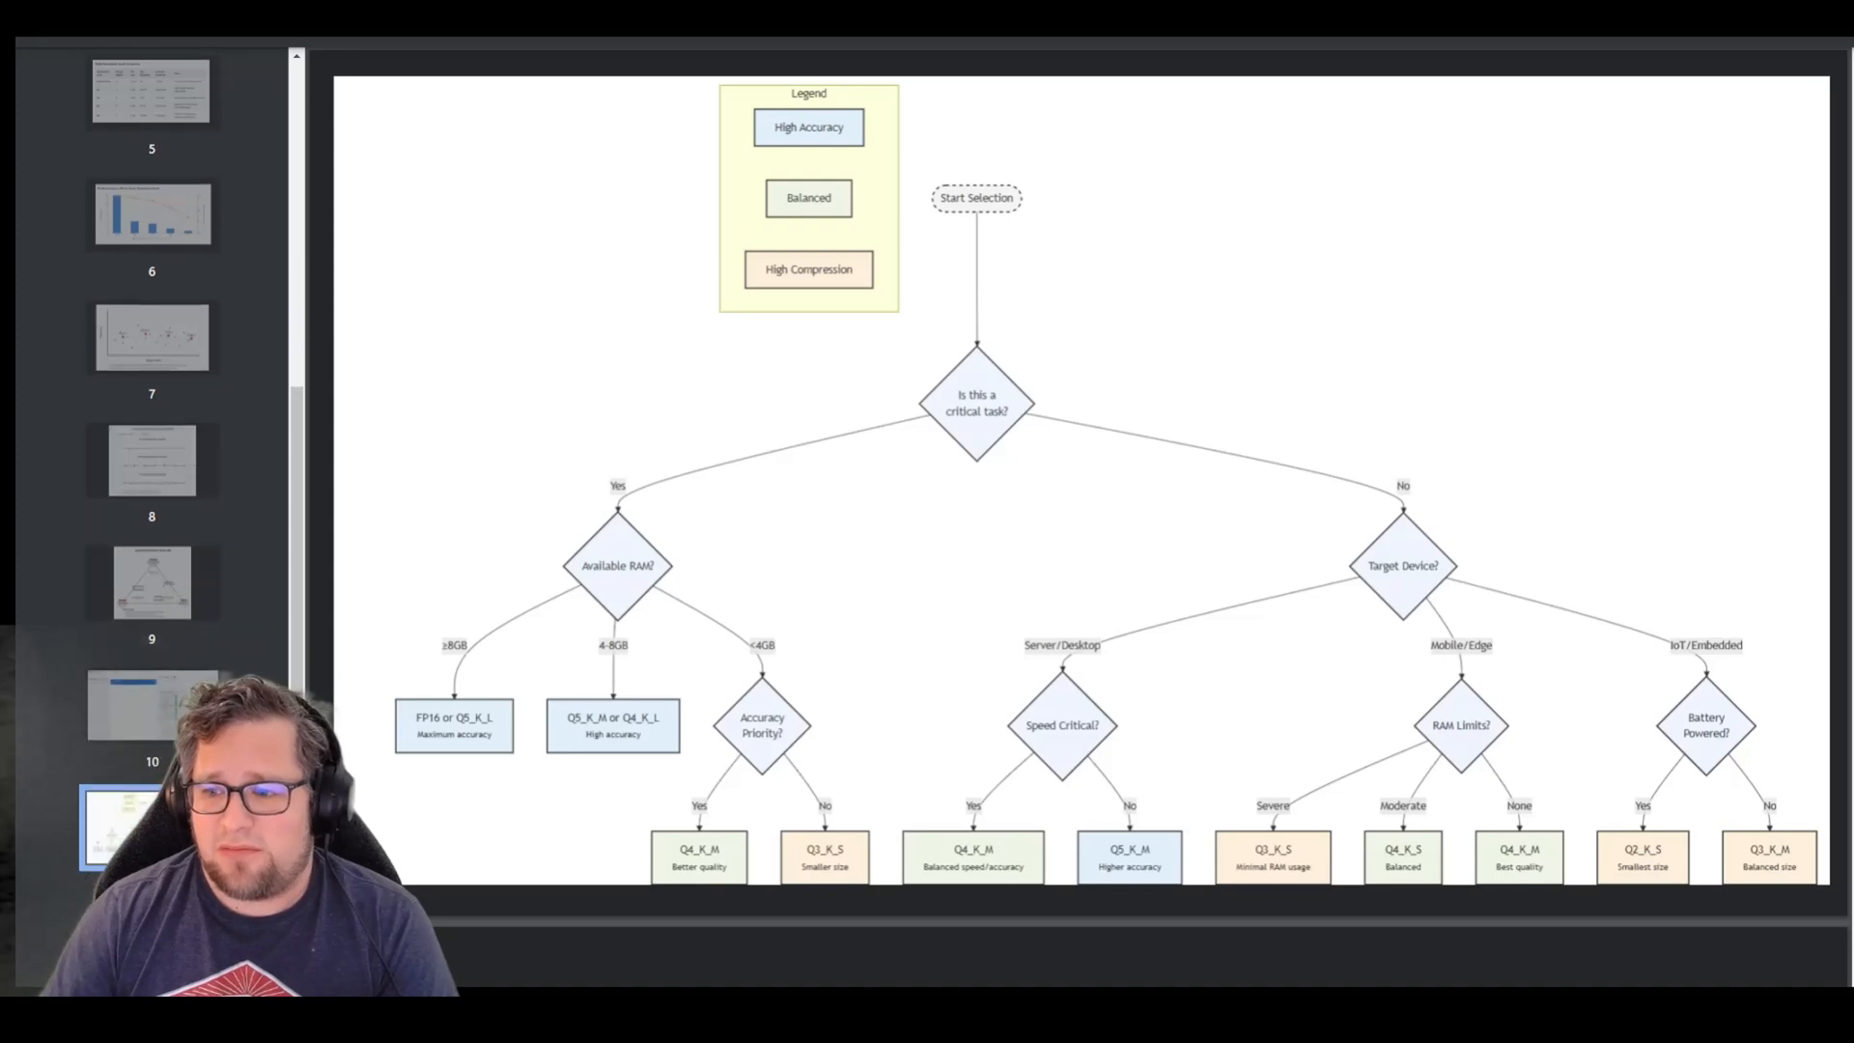